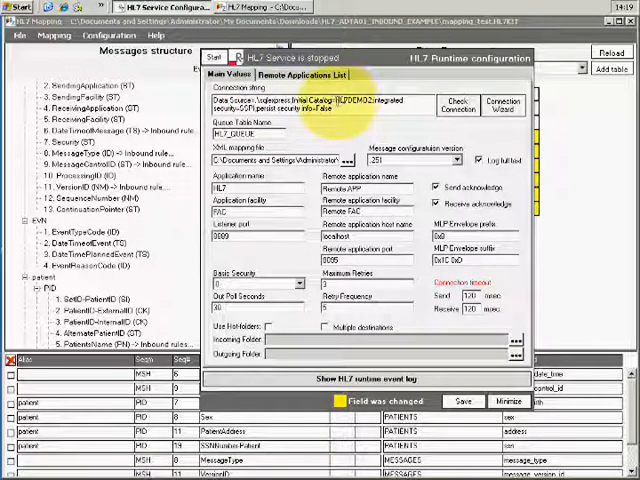
# - Verify the database connection string and dismiss the 'connection string is valid' notice
pyautogui.doubleClick(344, 100)
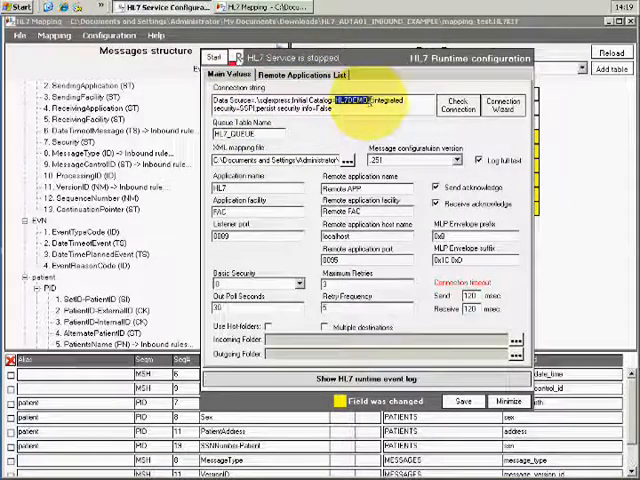
pyautogui.click(452, 104)
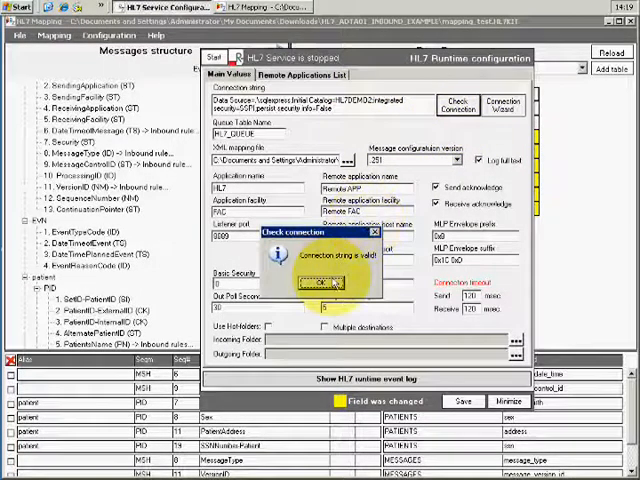
pyautogui.click(320, 280)
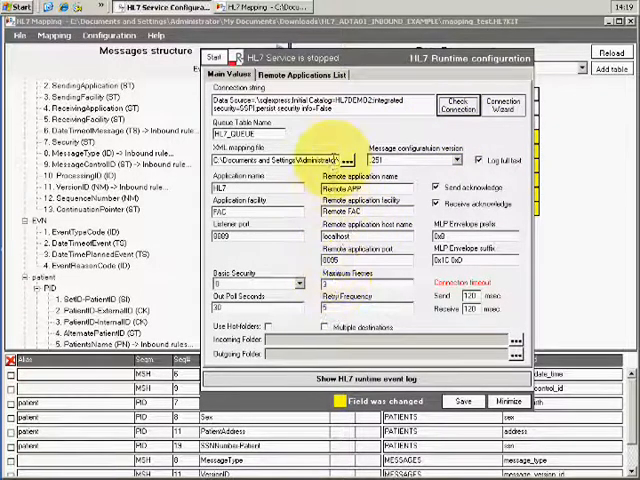
# - Assign the HL7 mapping XML file to the runtime service
pyautogui.click(344, 160)
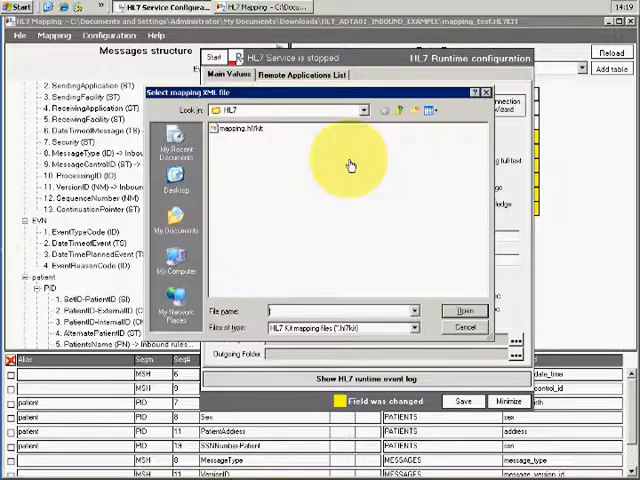
pyautogui.click(240, 128)
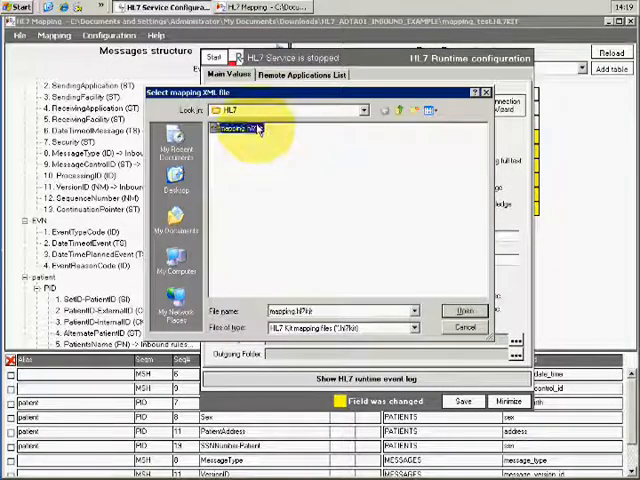
pyautogui.click(464, 310)
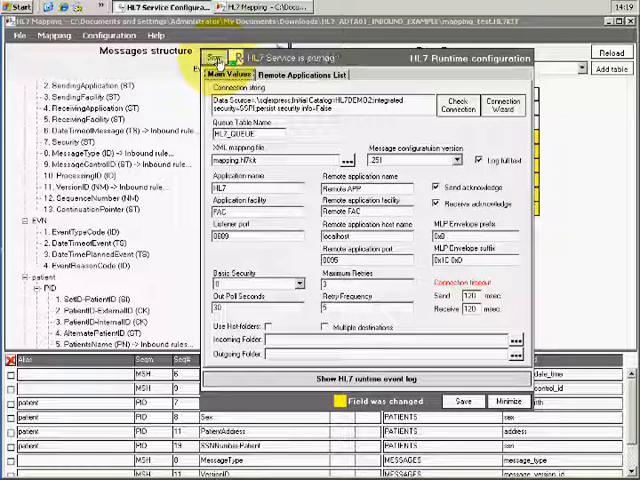
# - Start the HL7 Runtime Service from Windows Services via services.msc
pyautogui.click(22, 8)
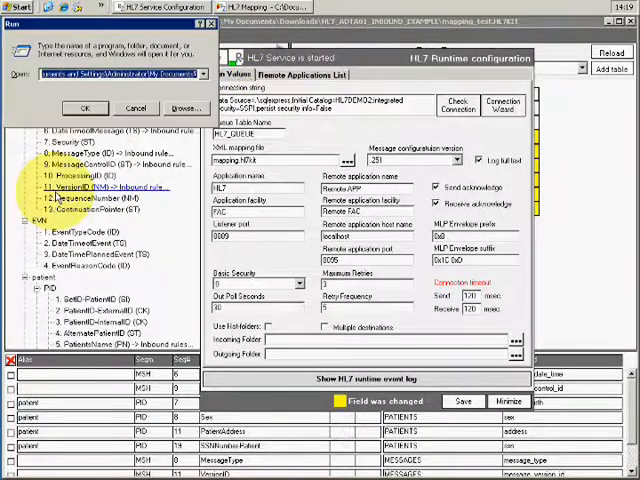
pyautogui.write('services.msc')
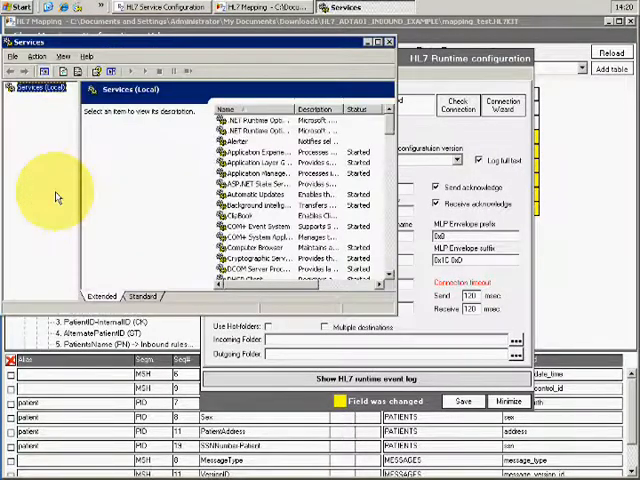
pyautogui.click(248, 194)
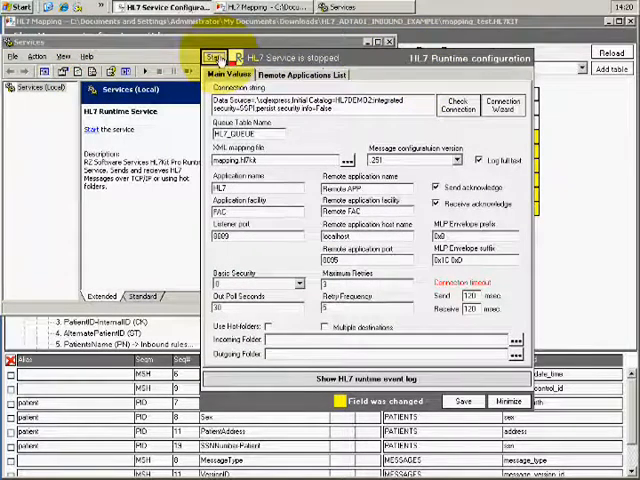
pyautogui.click(216, 56)
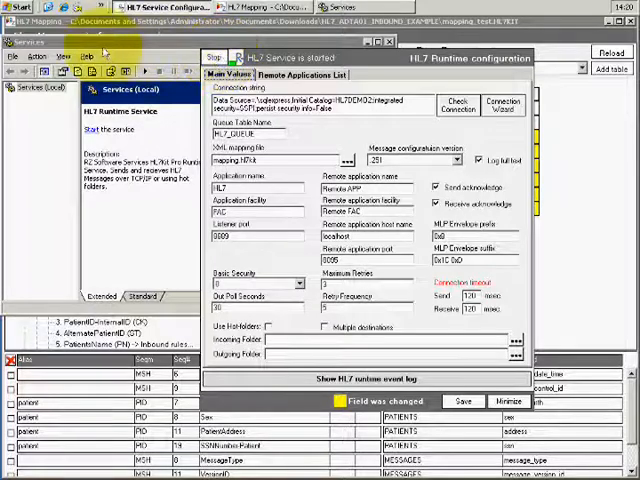
# - Inspect an informational entry in the HL7 service log in Event Viewer, then close it
pyautogui.click(20, 6)
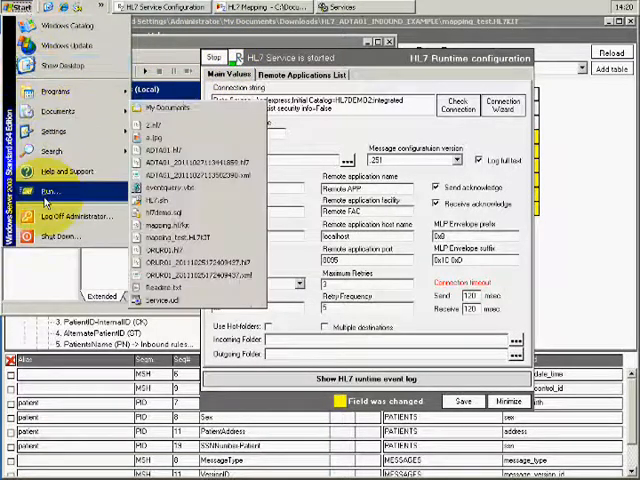
pyautogui.click(48, 192)
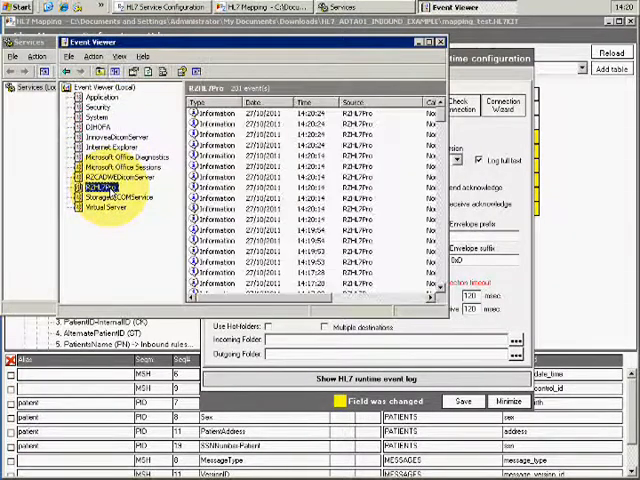
pyautogui.click(216, 104)
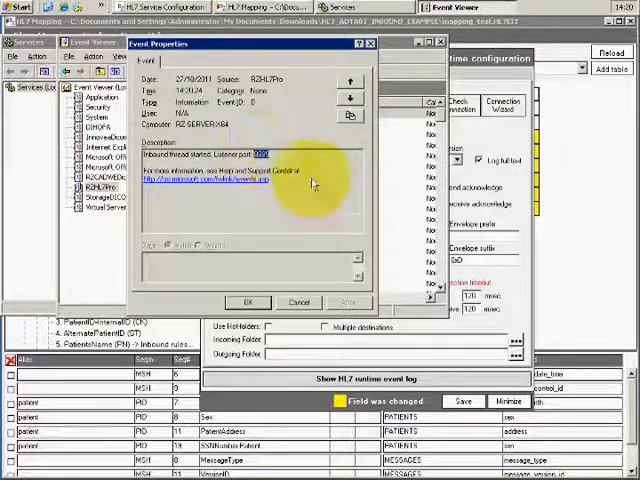
pyautogui.click(348, 88)
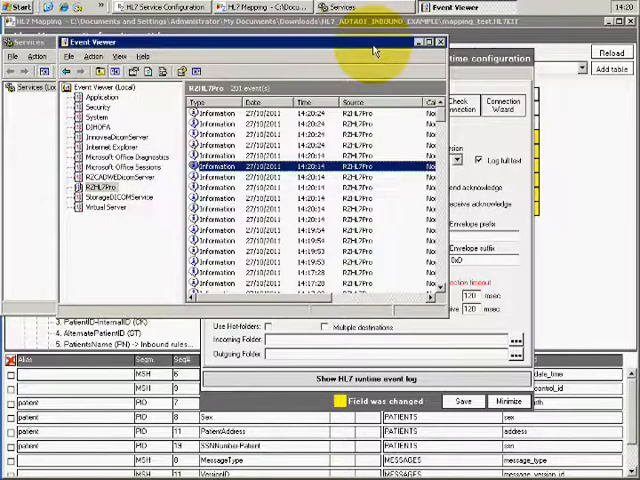
pyautogui.moveTo(300, 82)
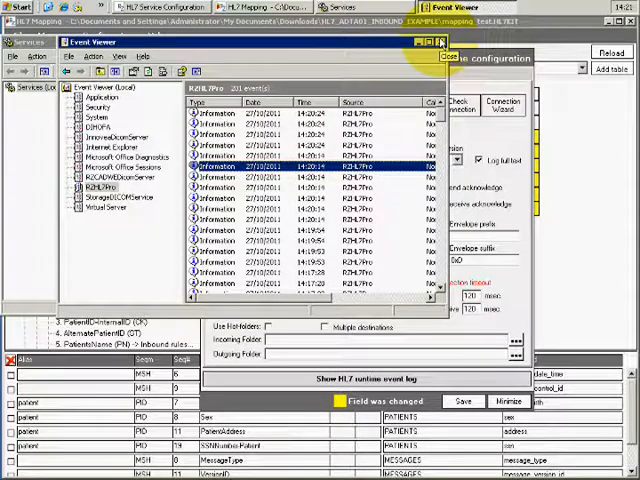
pyautogui.click(440, 44)
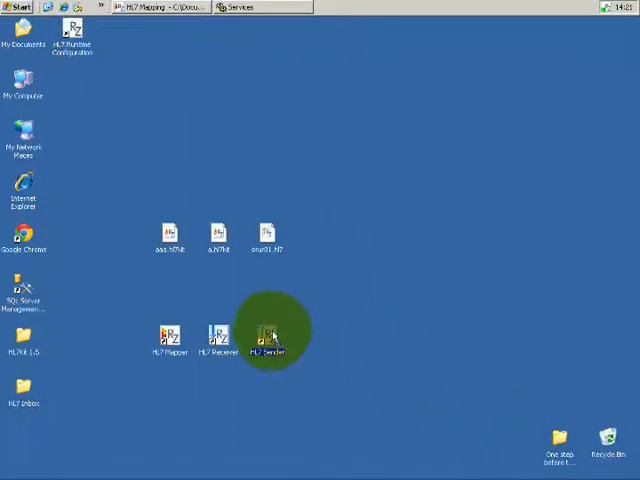
# - Load the ADT A01 test message file in HL7 Sender
pyautogui.doubleClick(270, 336)
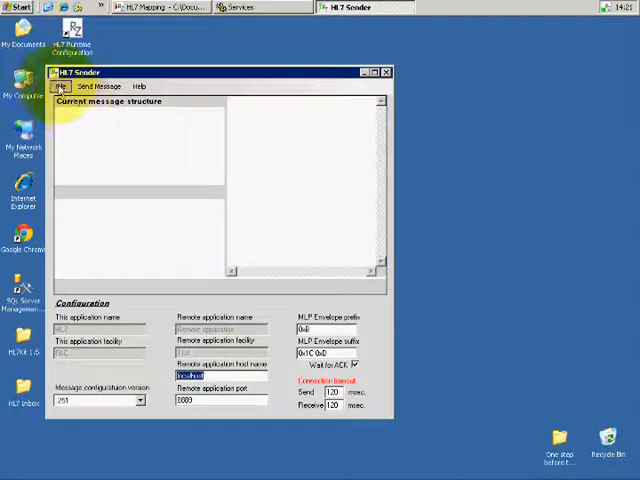
pyautogui.click(60, 86)
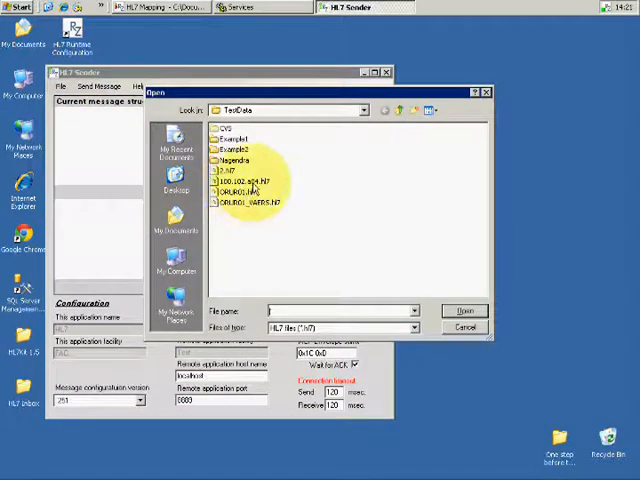
pyautogui.click(176, 228)
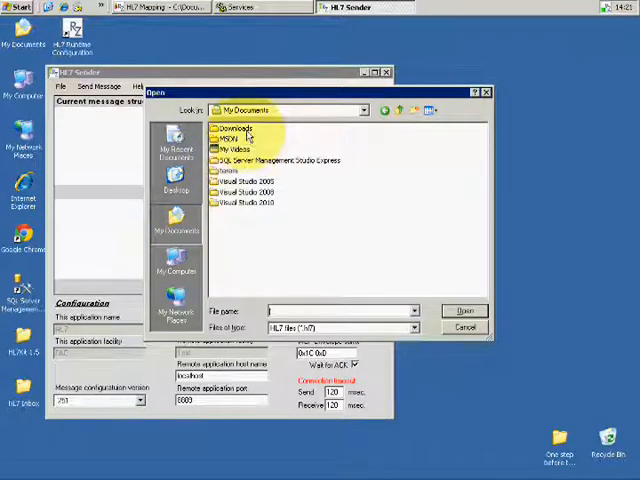
pyautogui.click(464, 310)
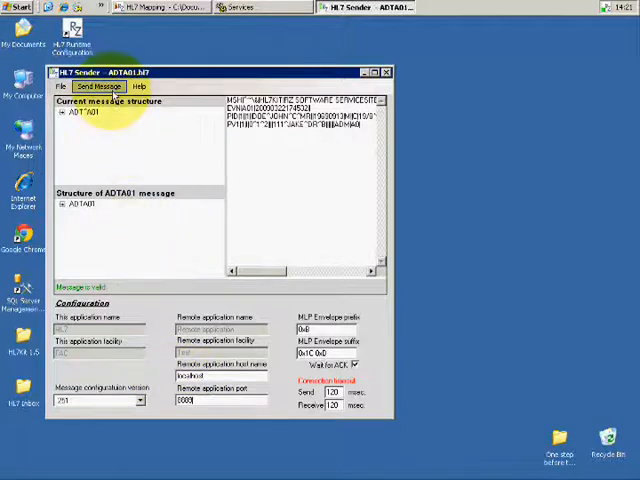
# - Send the ADT A01 message and acknowledge the mapping-failure ACK error
pyautogui.click(98, 88)
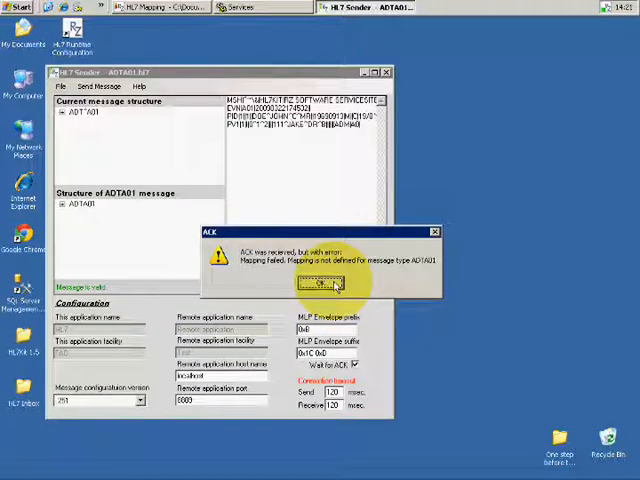
pyautogui.click(320, 284)
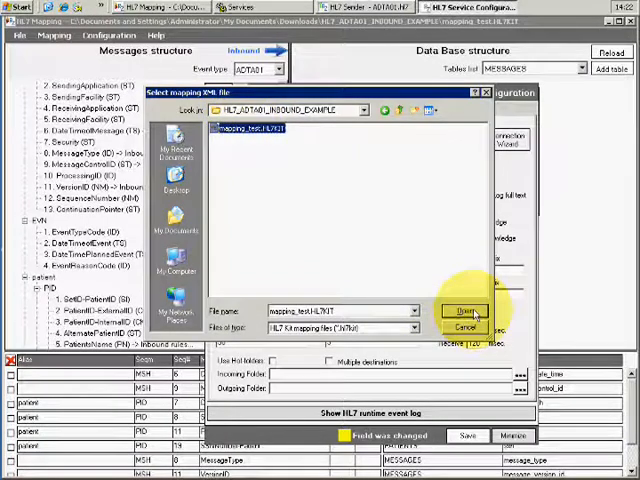
# - Save the mapping XML file and the runtime service configuration, returning to HL7 Sender
pyautogui.click(460, 310)
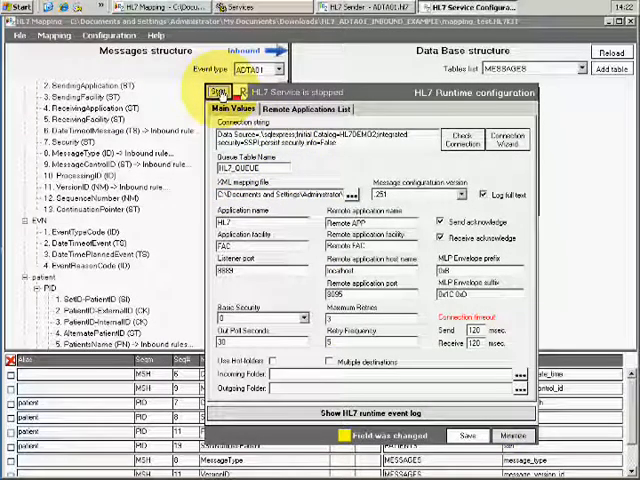
pyautogui.click(216, 92)
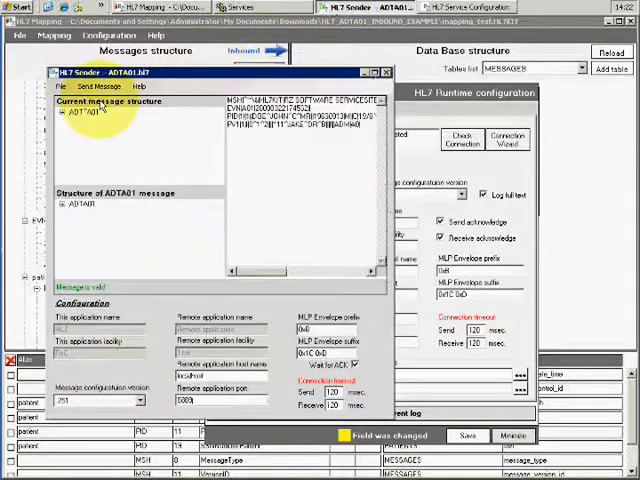
pyautogui.click(76, 86)
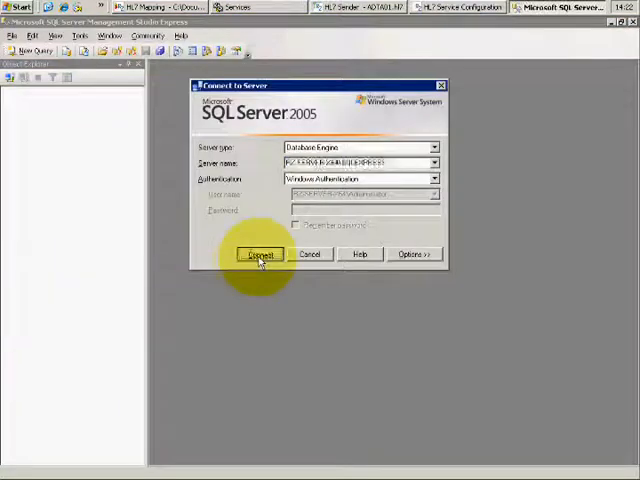
# - Connect to the local SQL Server and open the dbo.MESSAGES table rows
pyautogui.click(260, 252)
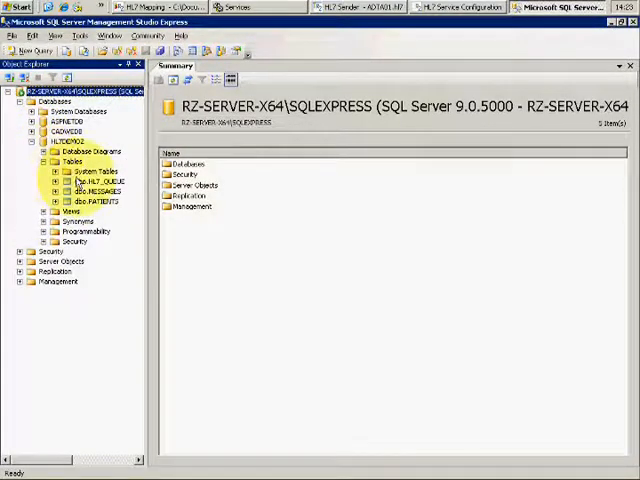
pyautogui.click(96, 192)
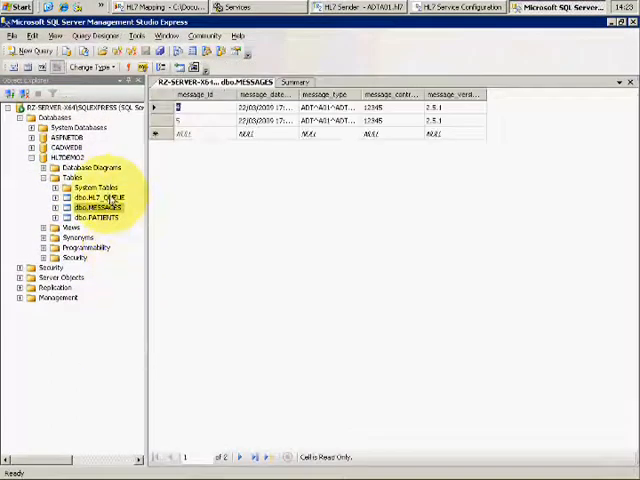
pyautogui.rightClick(88, 216)
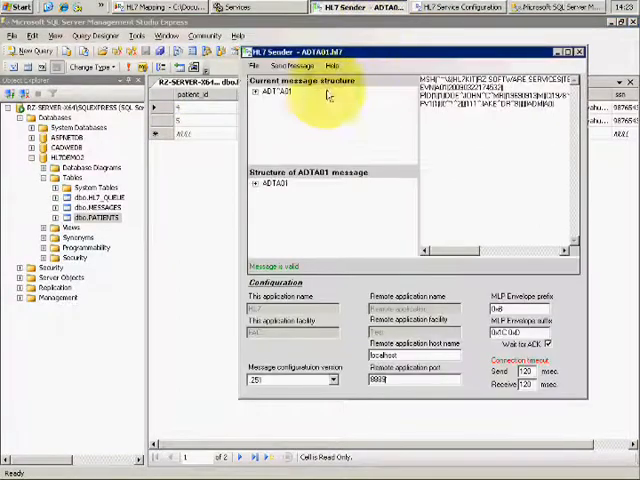
# - Review the PID segment, resend the ADT A01 message and acknowledge the 'Message sent' confirmation
pyautogui.click(260, 92)
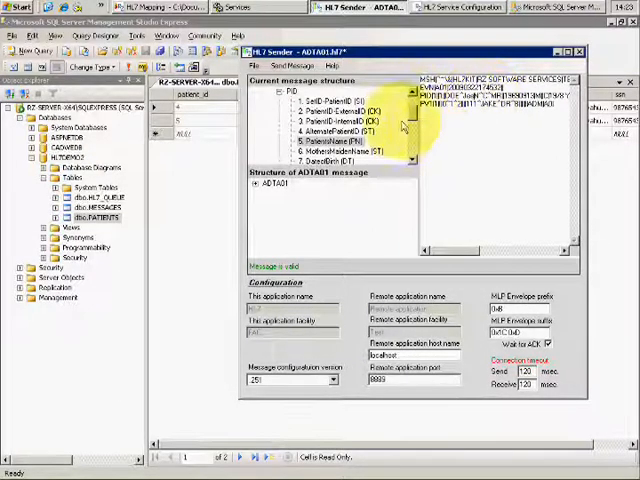
pyautogui.click(246, 64)
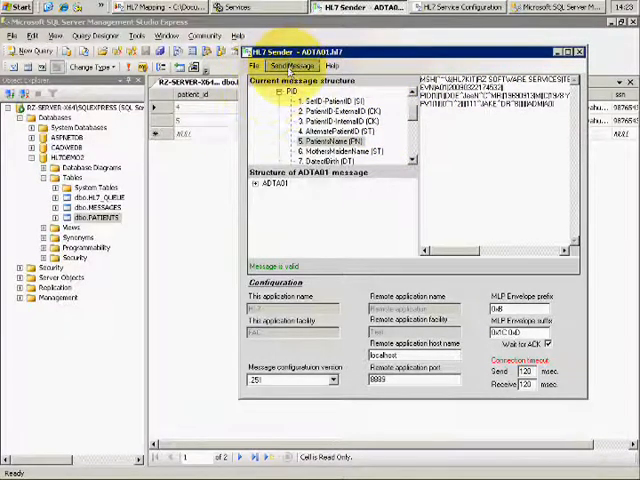
pyautogui.click(292, 64)
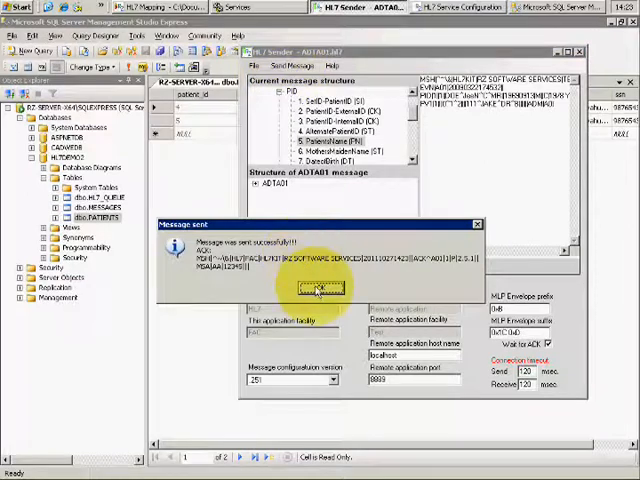
pyautogui.click(318, 290)
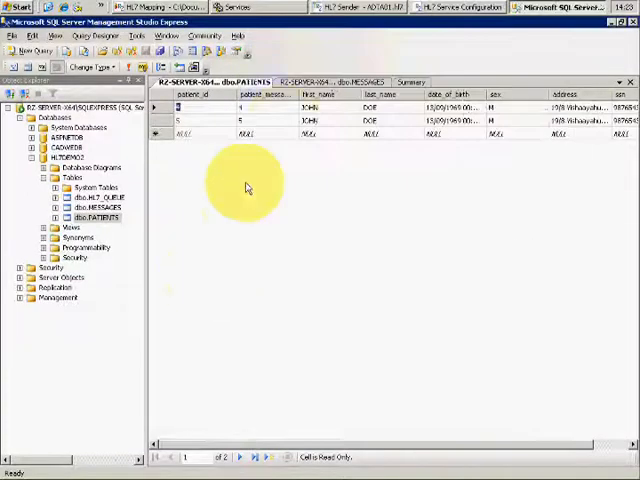
# - View the new patient rows with first and last names in dbo.PATIENTS
pyautogui.click(130, 68)
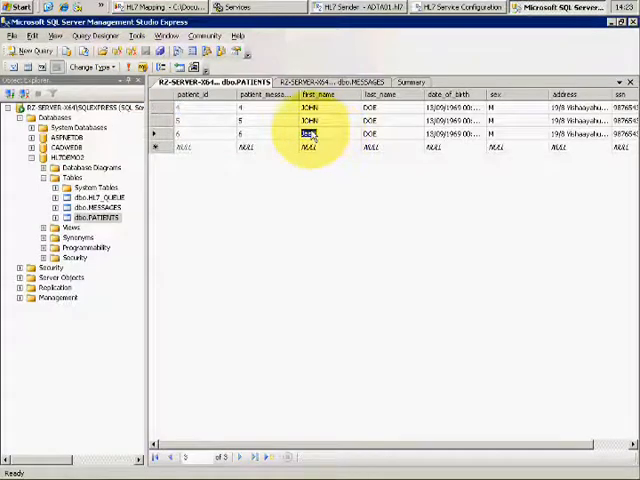
pyautogui.moveTo(496, 196)
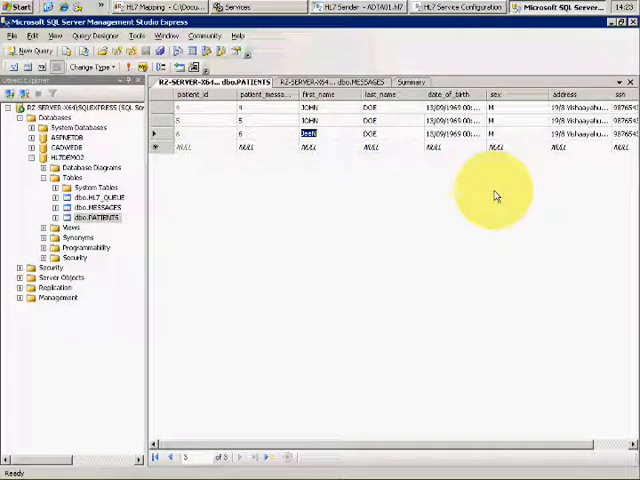
pyautogui.moveTo(536, 218)
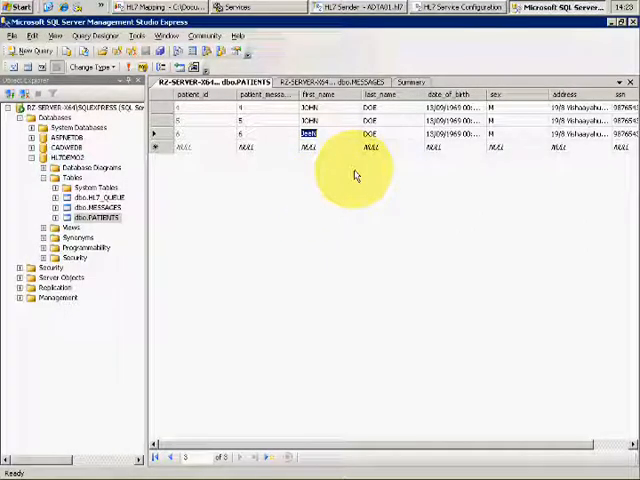
pyautogui.moveTo(348, 176)
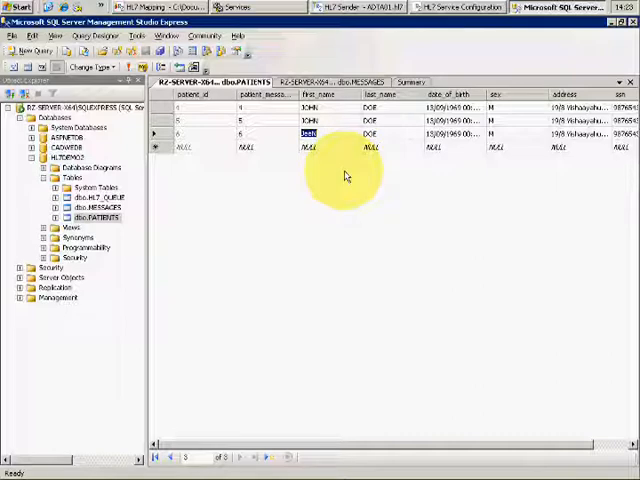